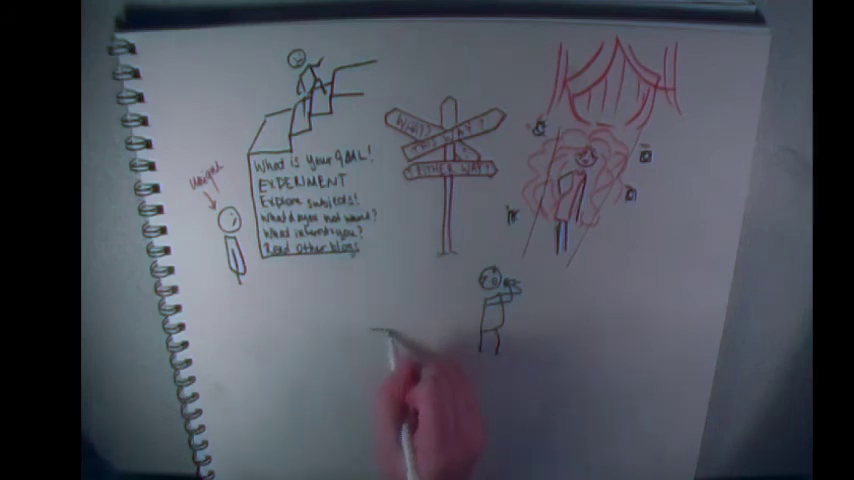
Draw a jar outline beside the lower stick figure and write 'TIPS' on it.
drag(400, 340, 420, 380)
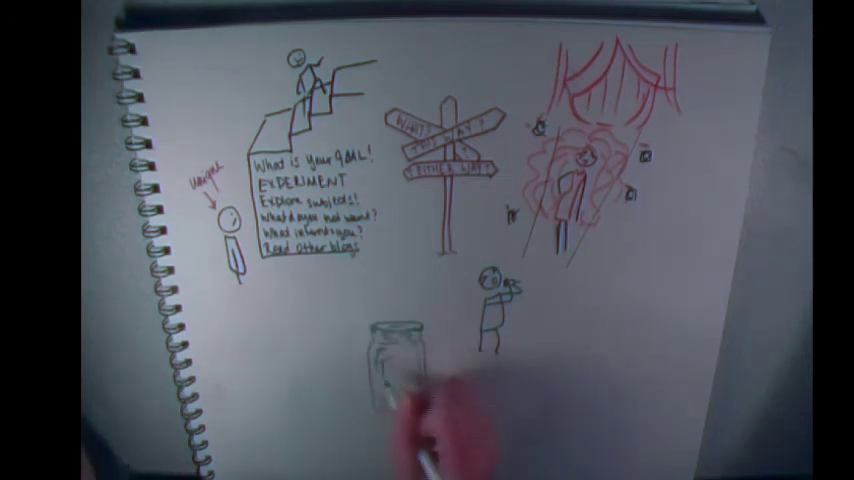
text(TIPS)
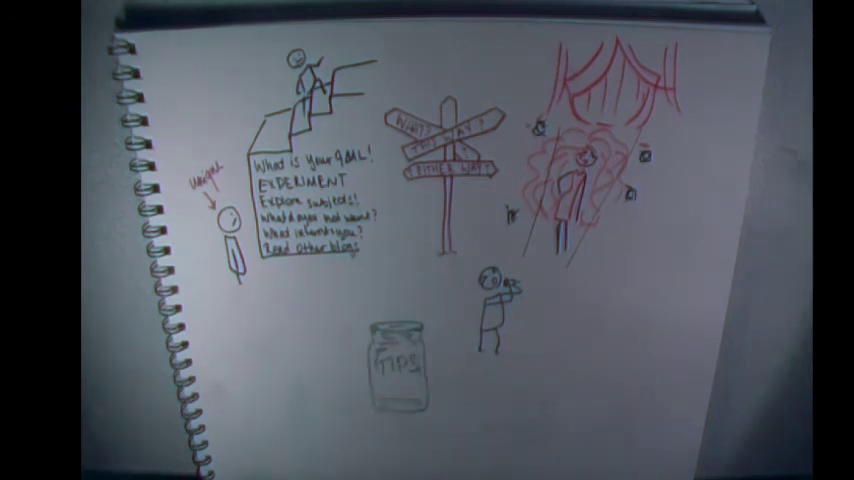